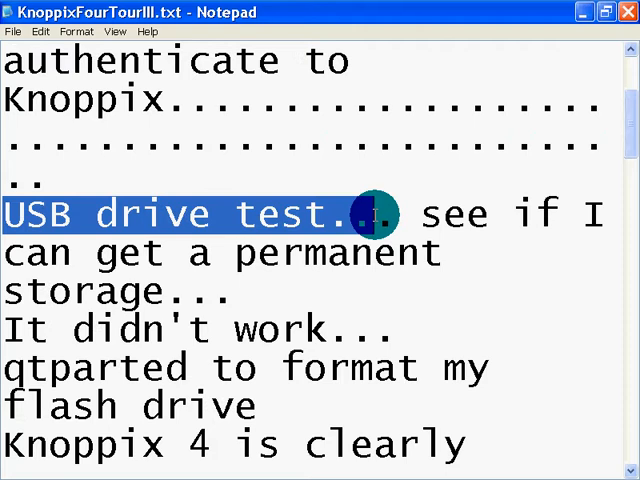
Scroll down the Notepad notes to the failed flash-drive permissions change.
scroll("down", 3)
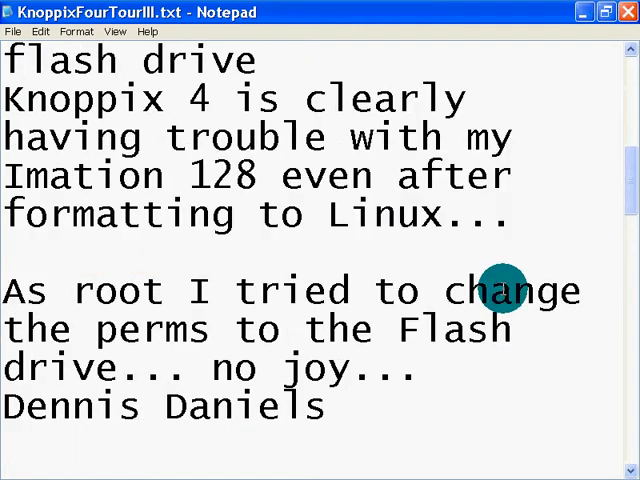
mouse_move(290, 235)
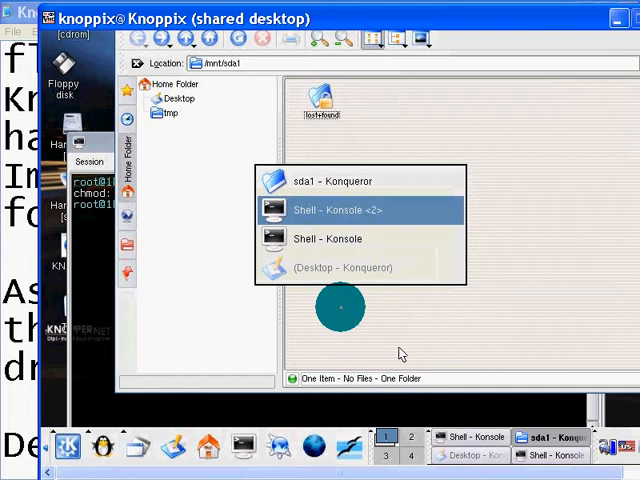
Bring the 'Shell - Konsole <2>' terminal to the front from the window list.
left_click(328, 210)
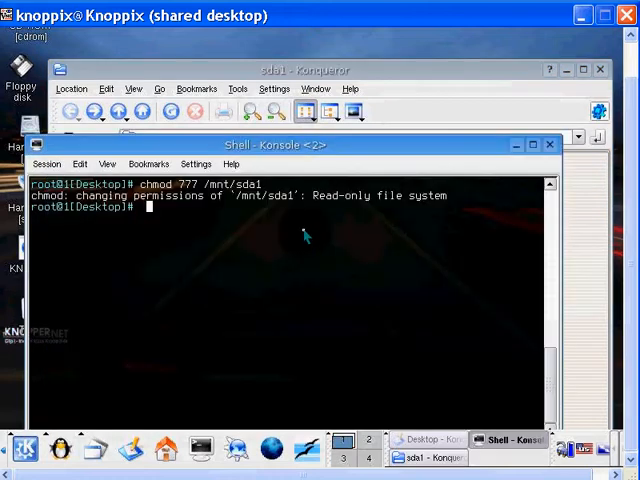
List Desktop files, show the sda1 entry with cat, then list /mnt's mount points.
type("ls")
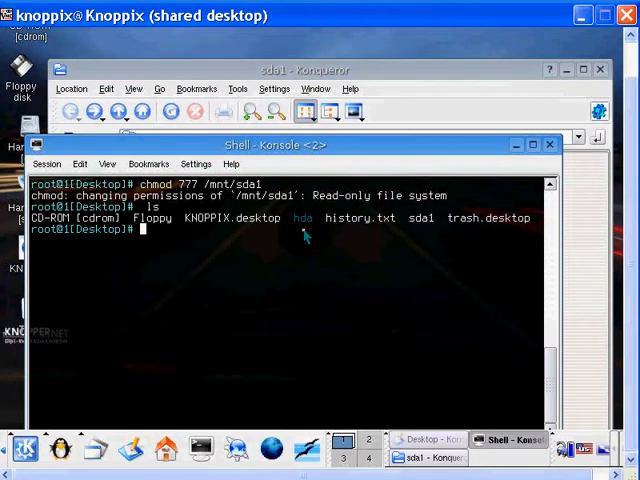
mouse_move(307, 235)
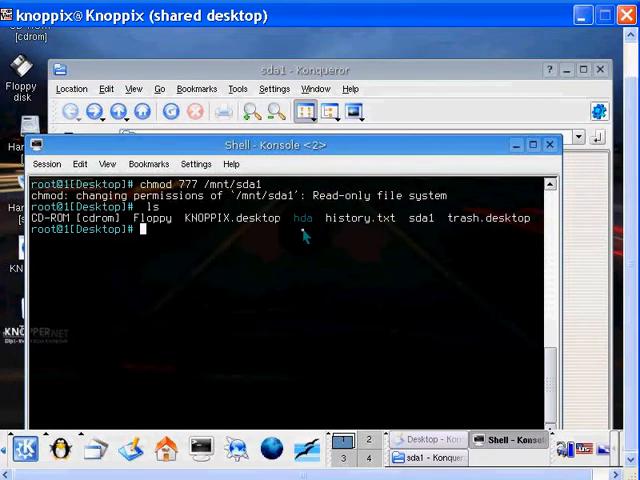
type("cat sda1")
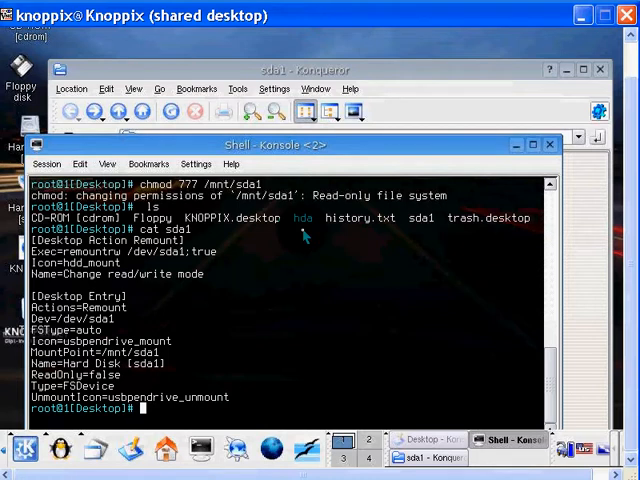
type("cd /mnt/")
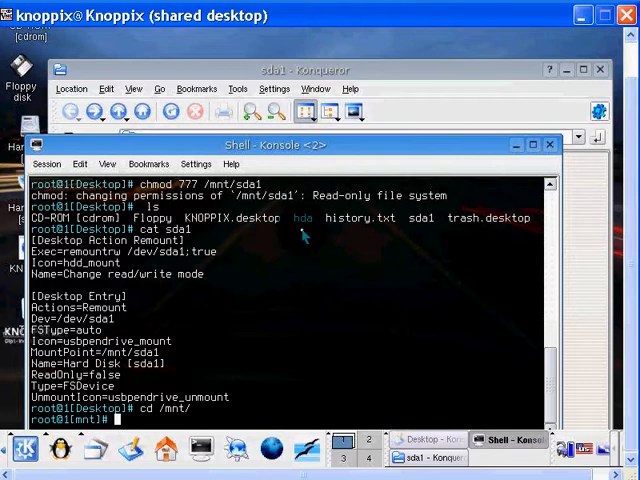
type("ls")
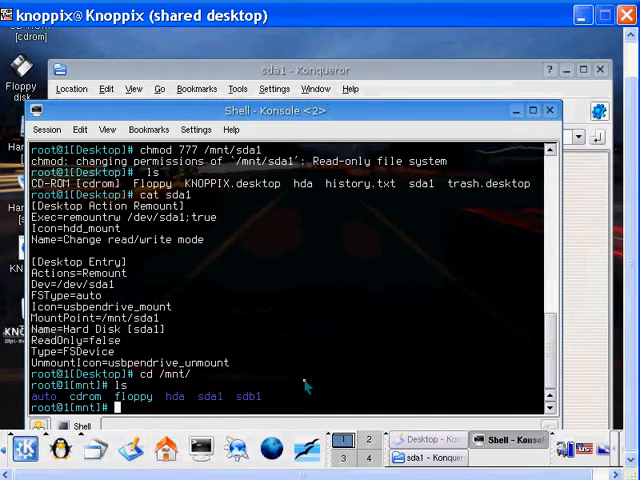
Change into /mnt/sda1, check its contents, and review disk usage with df.
type("cd")
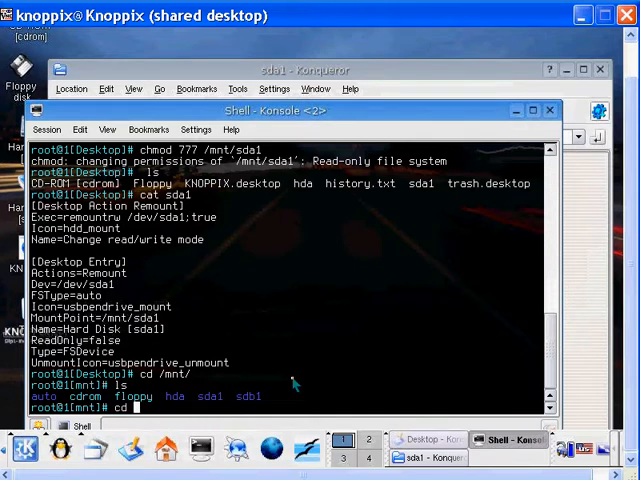
type("sda1/")
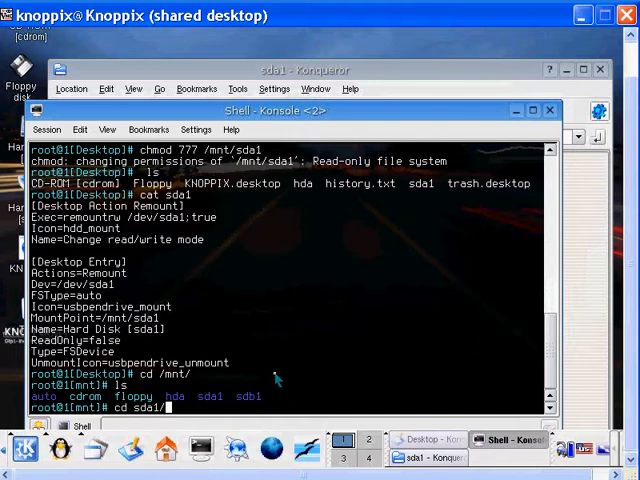
key("Return")
type("ls")
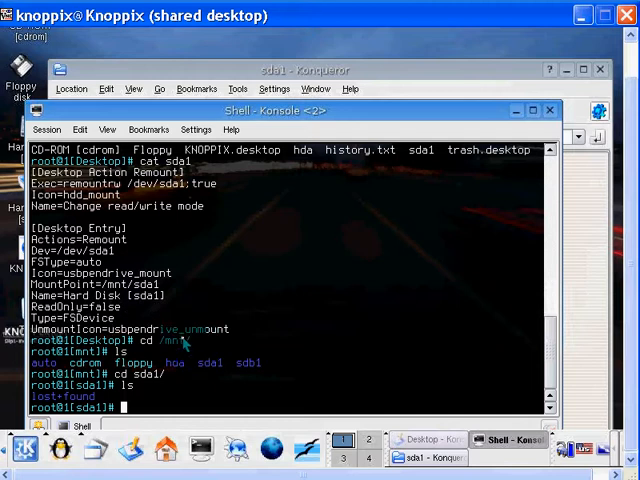
type("df")
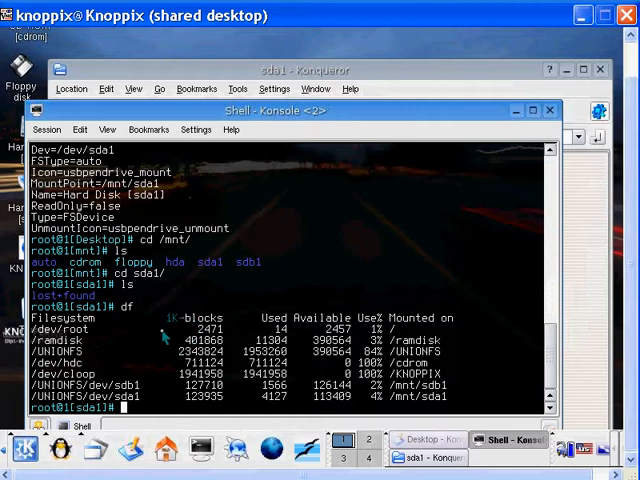
mouse_move(155, 328)
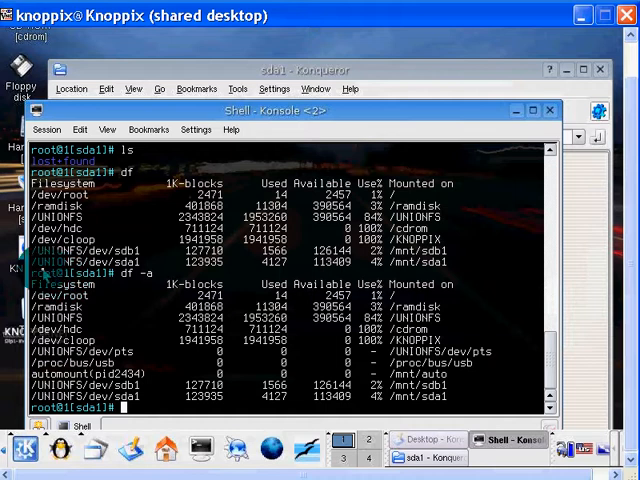
type("man")
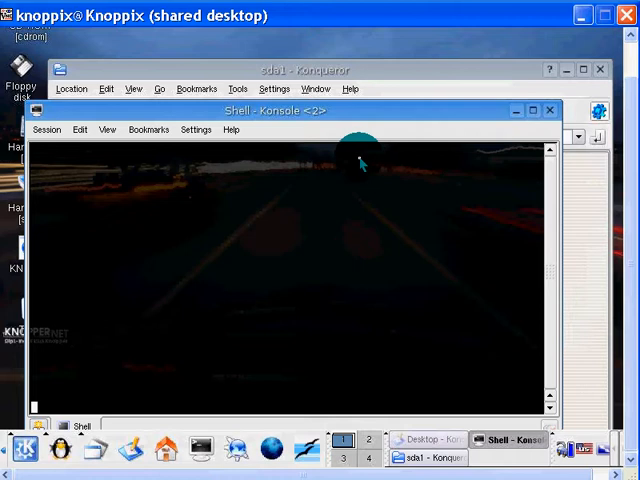
Search the df manual for 'perm', leave it, and rerun df.
key("Return")
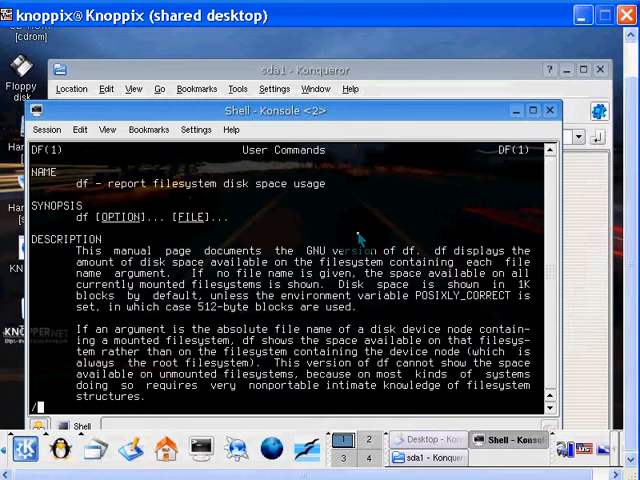
type("/perm")
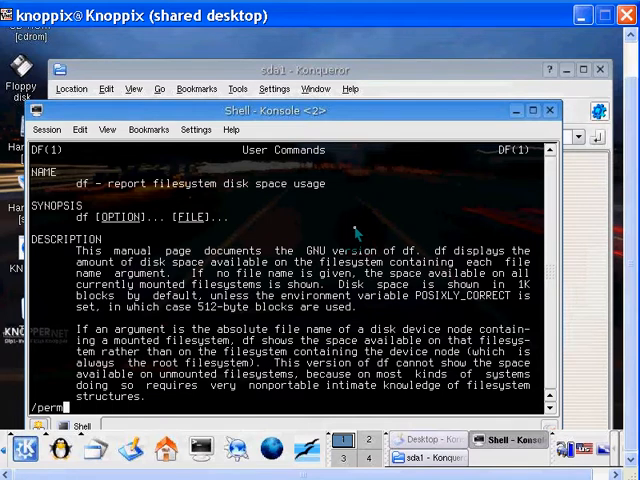
key("Return")
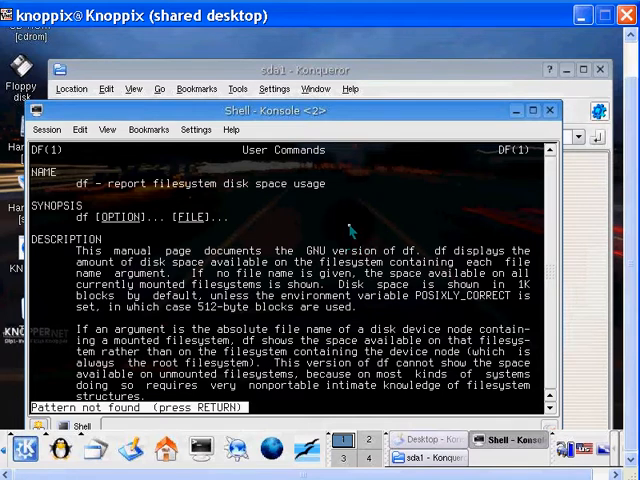
type("/pe")
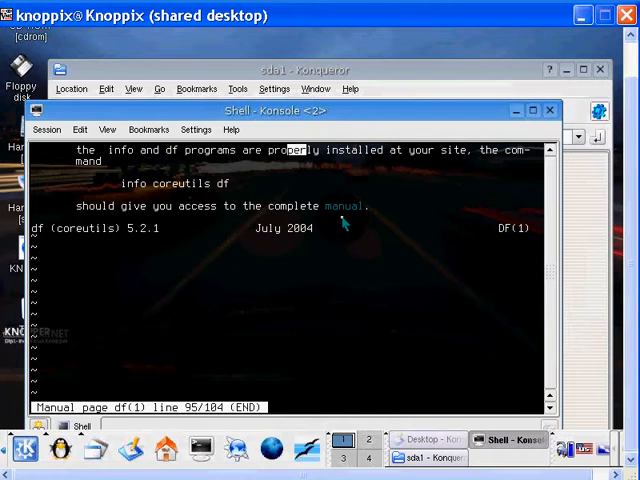
key("Escape")
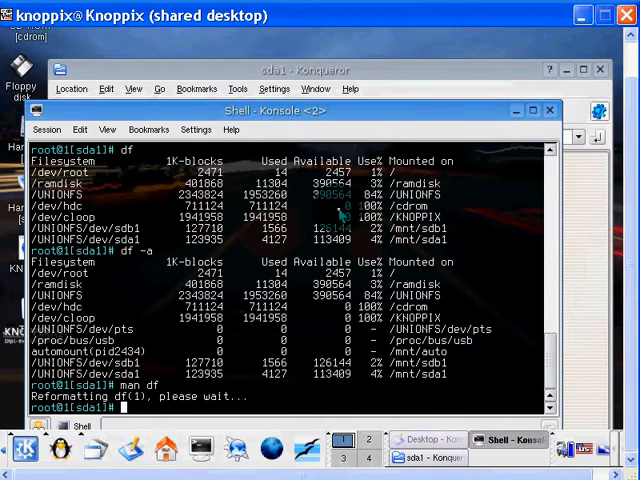
type("df")
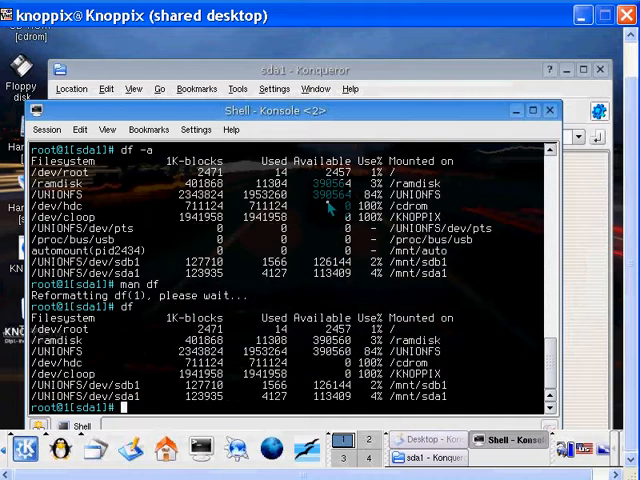
mouse_move(155, 375)
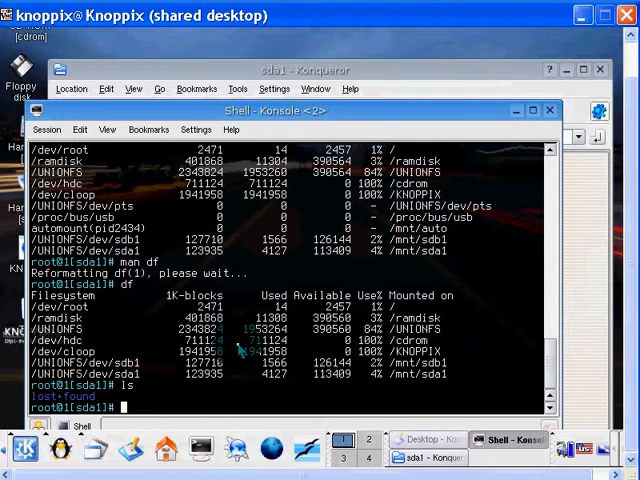
List the USB drive with ls -al and begin a cp from /Desktop.
type("ls -al")
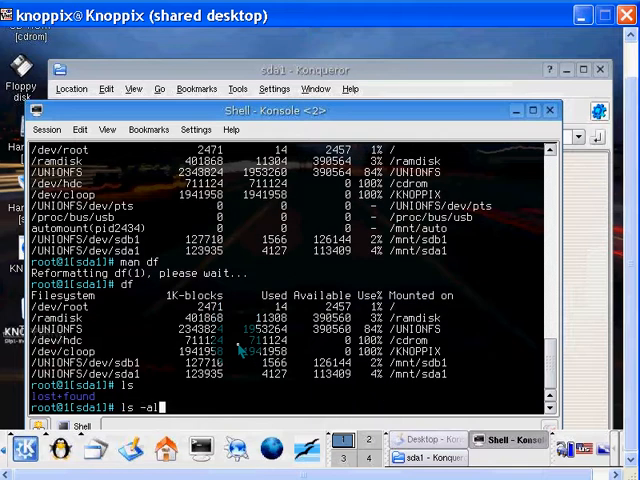
key("Return")
type("cp")
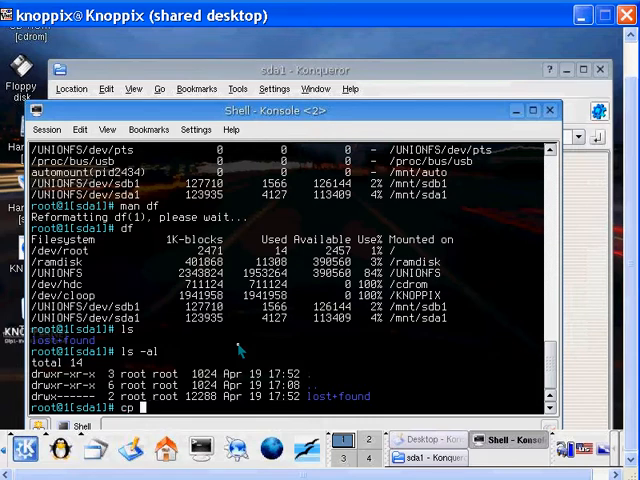
type("/D")
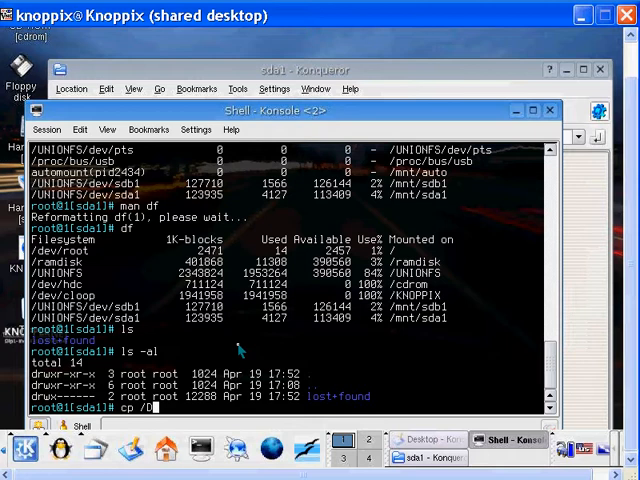
type("e")
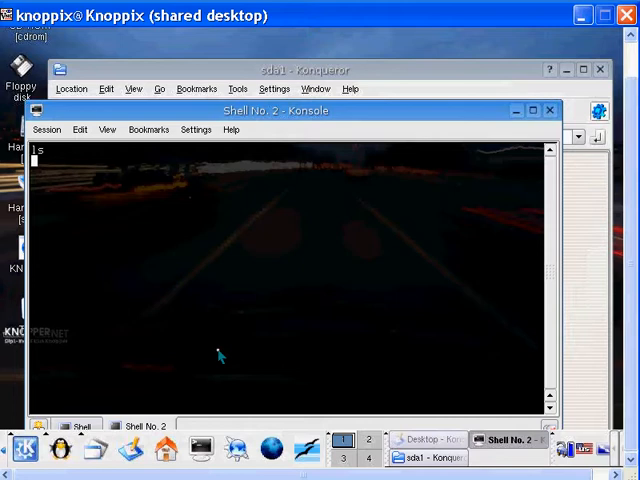
mouse_move(249, 214)
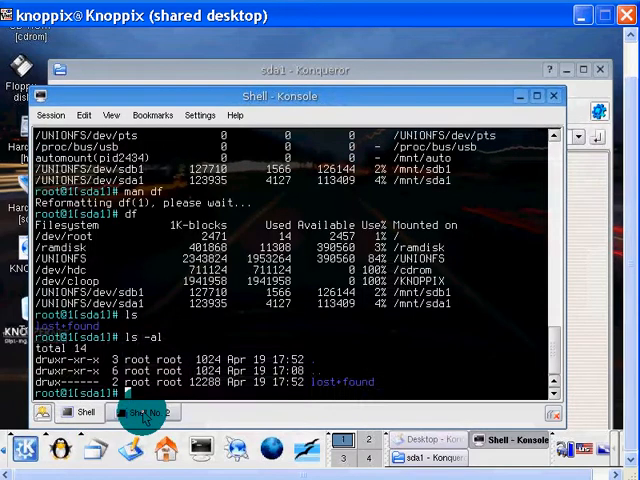
Switch between shell tabs, re-list sda1 in the root shell, and begin a cp command.
left_click(80, 412)
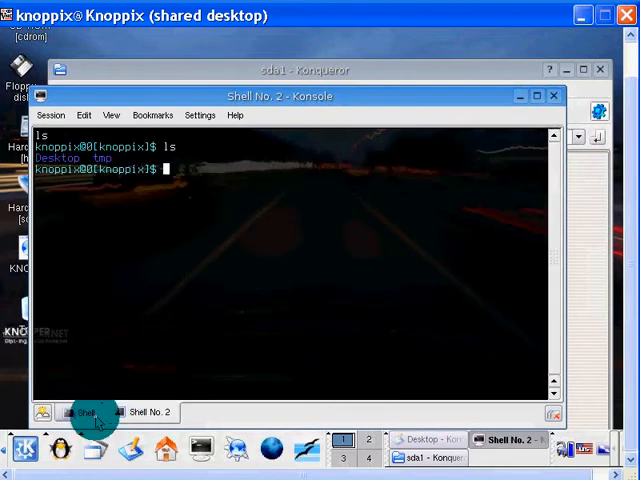
left_click(80, 412)
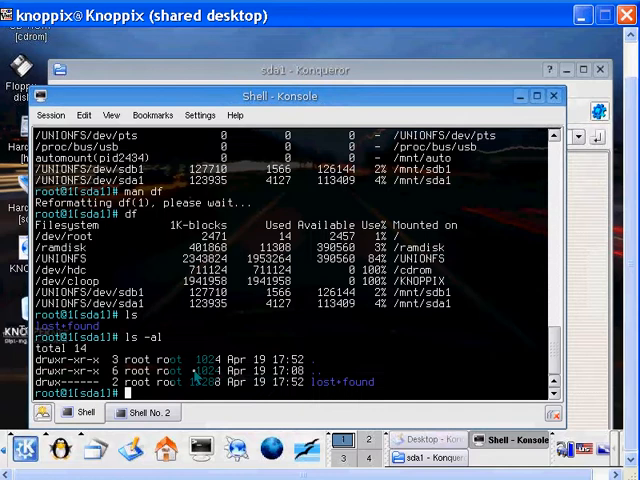
type("ls")
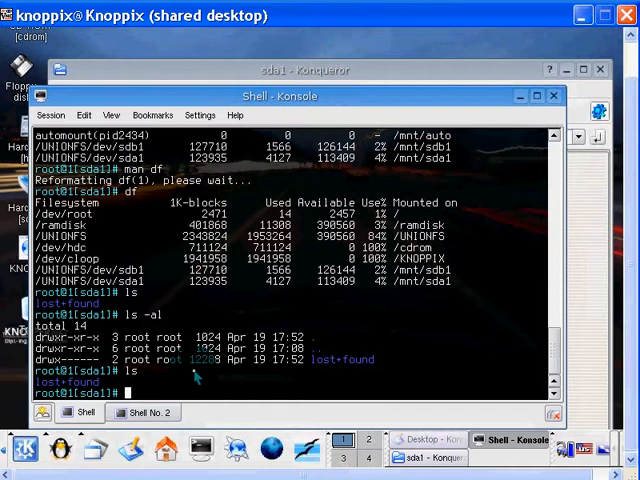
type("cp")
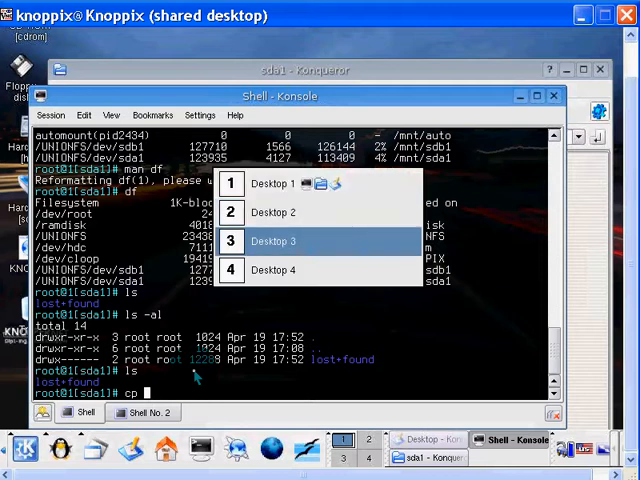
mouse_move(273, 212)
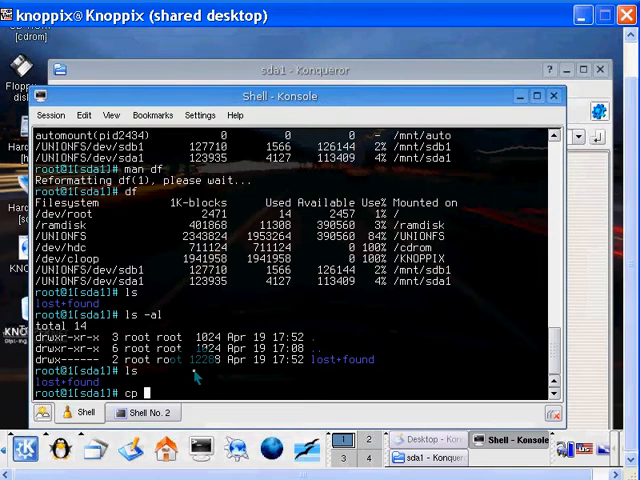
Clear the garbled 'lost+found/' copy command line in the root shell.
type("lost+found/[C[C[C[D[D[D[D[D[D[D[D[D")
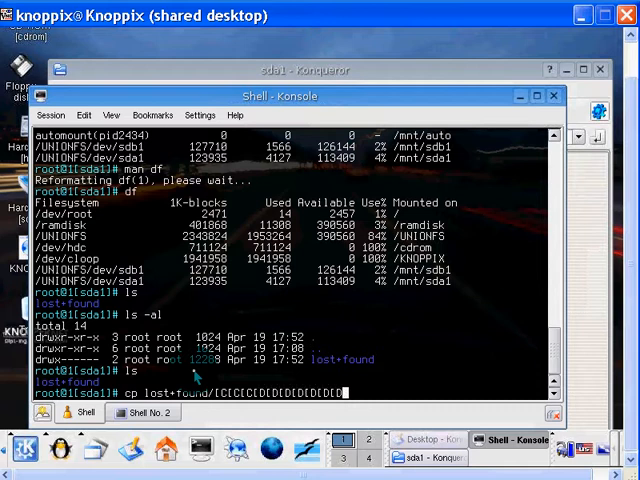
type("H")
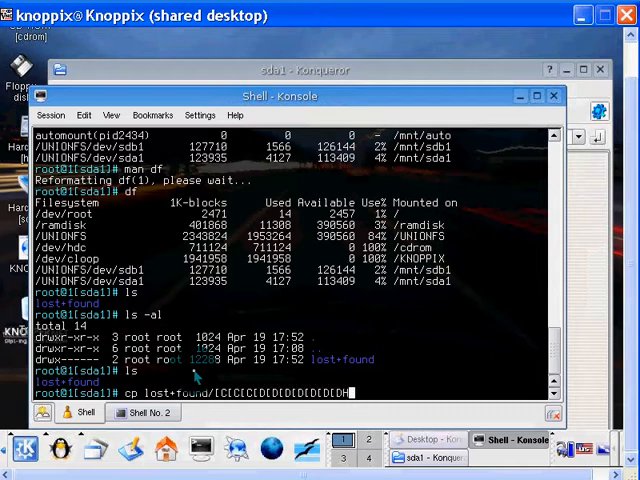
key("BackSpace")
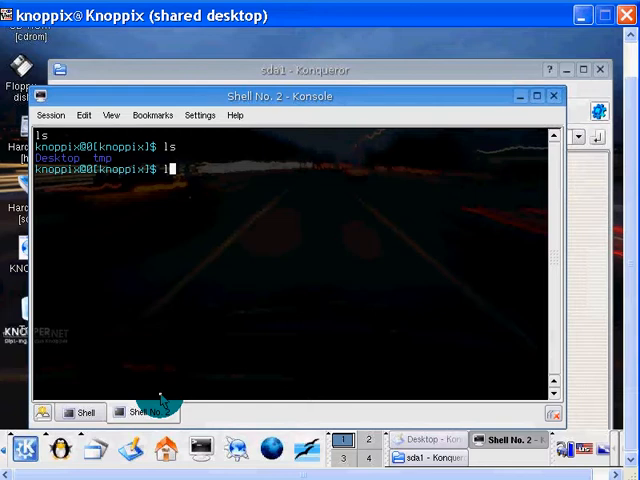
Run the listing in Shell No. 2 and change to the root directory.
key("Return")
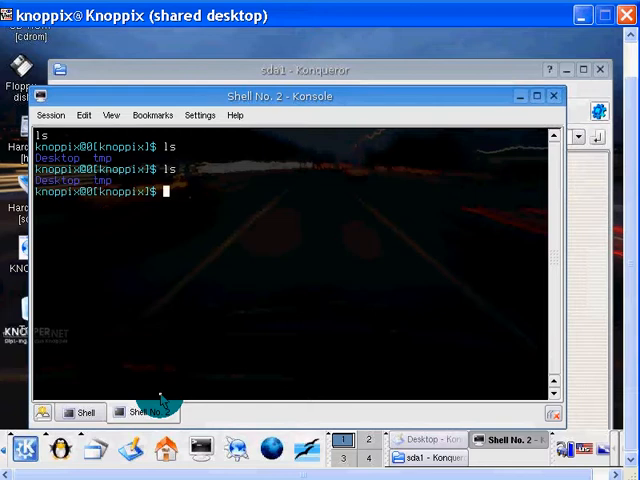
type("/")
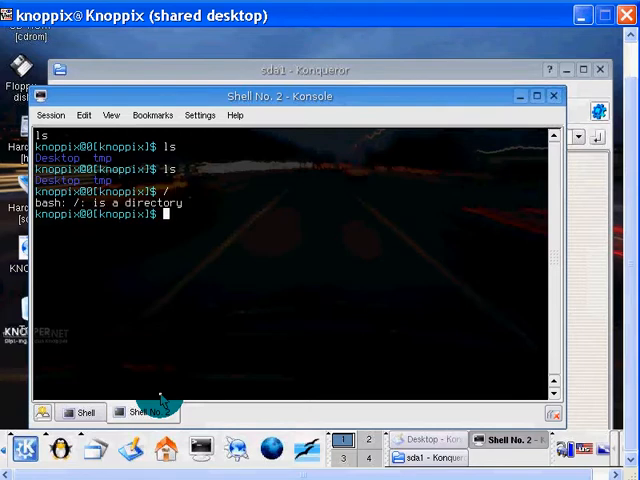
type("cd /")
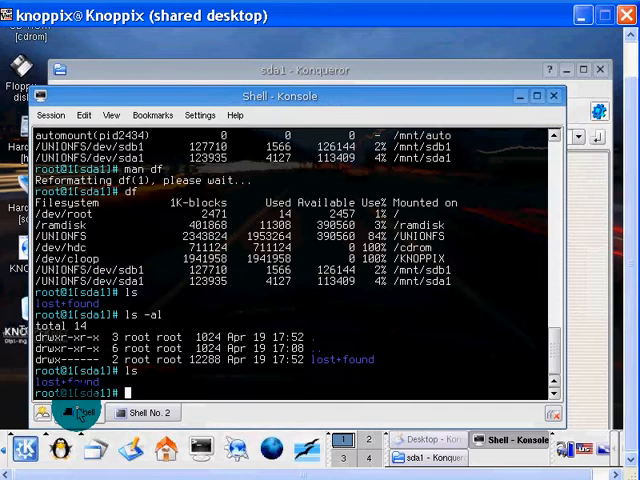
Build a cp command reading /KNOPPIX/home/, using Tab completion to list KNOPPIX folders.
type("cp")
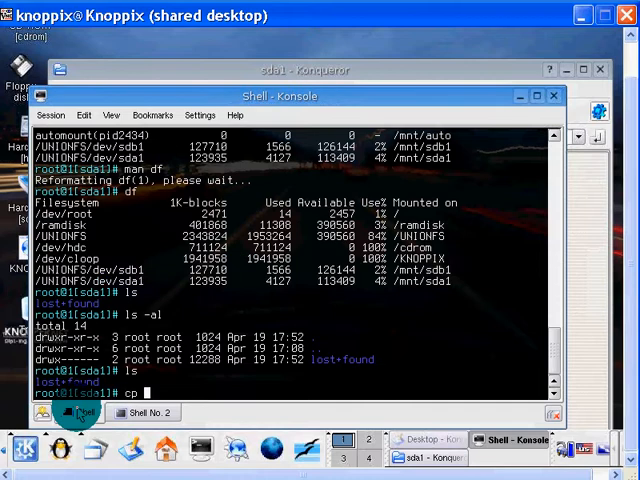
type("Knop")
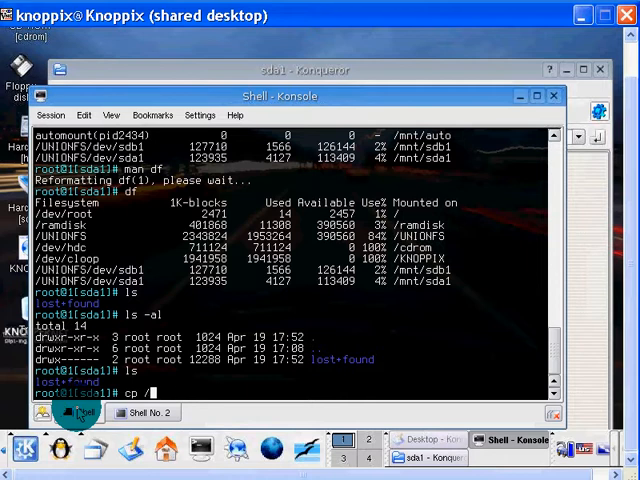
type("/KNOPPIX/De")
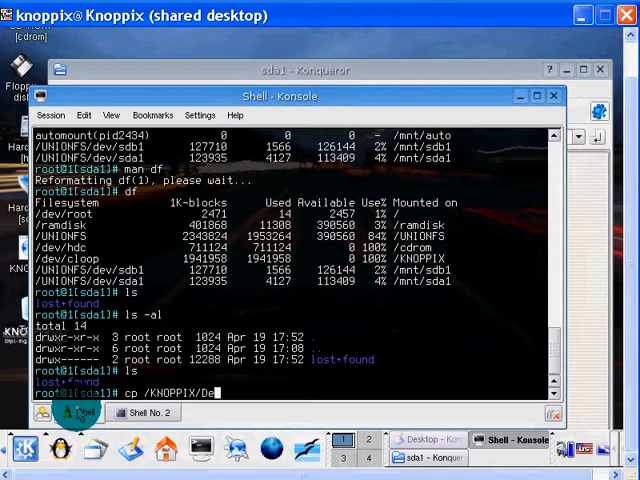
type("s")
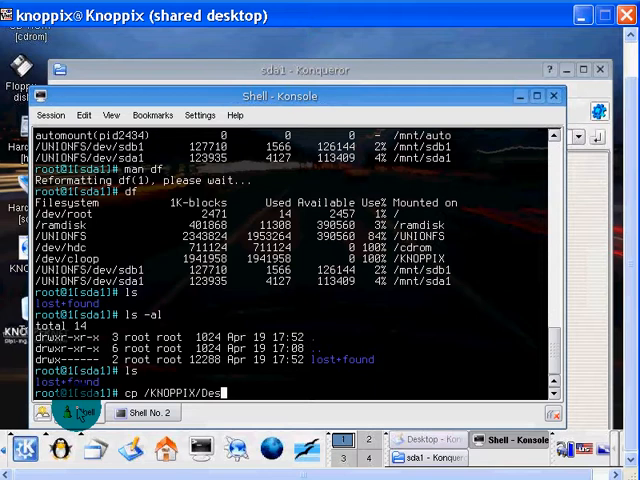
key("BackSpace")
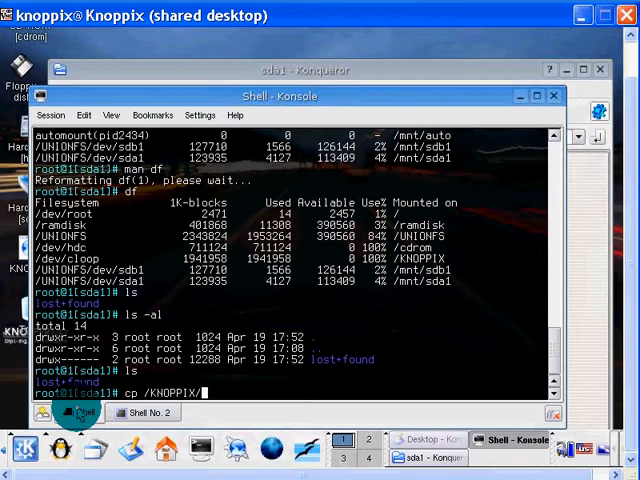
key("Tab")
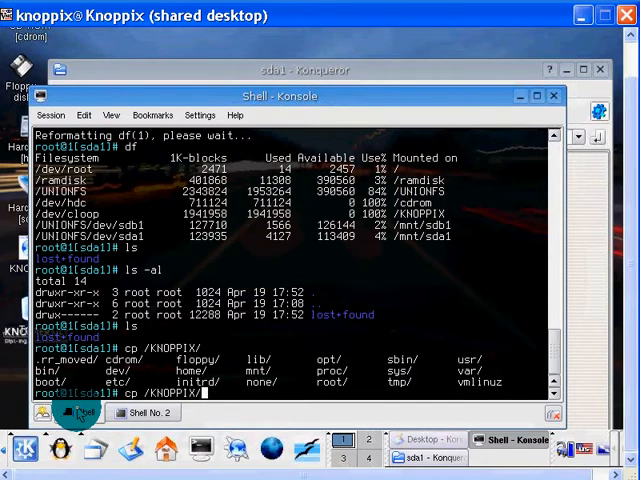
type("home/D")
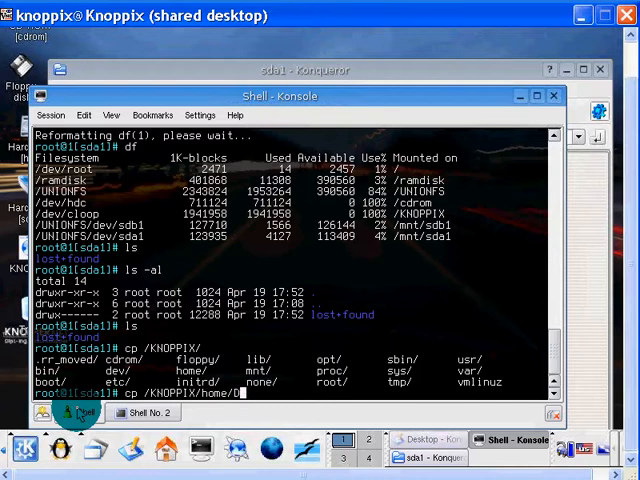
key("BackSpace")
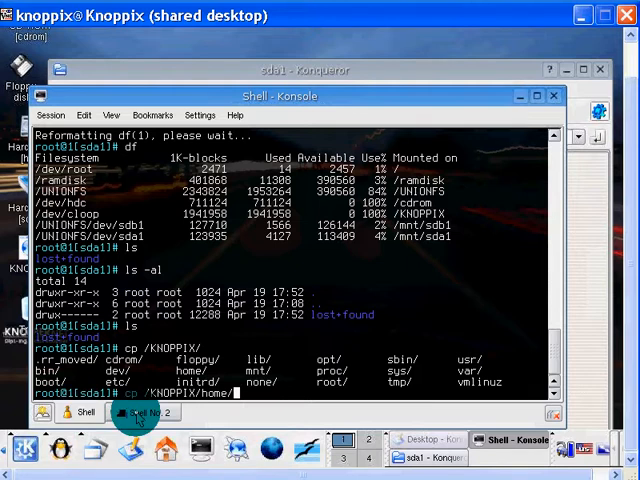
In Shell No. 2, check home, list usr in detail, then return to /KNOPPIX and list it.
left_click(140, 412)
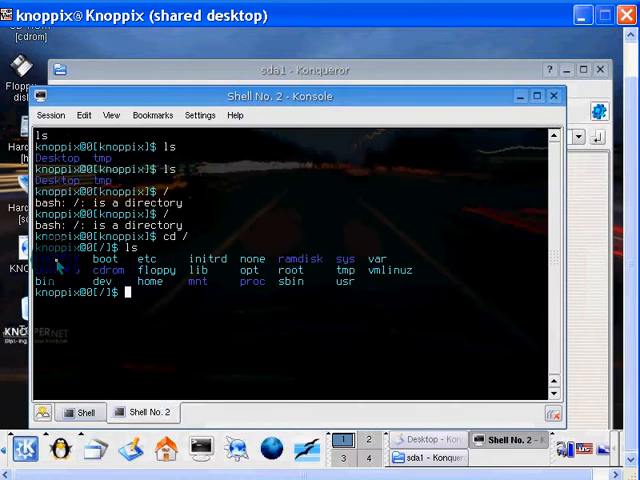
type("cd KNOPPIX/")
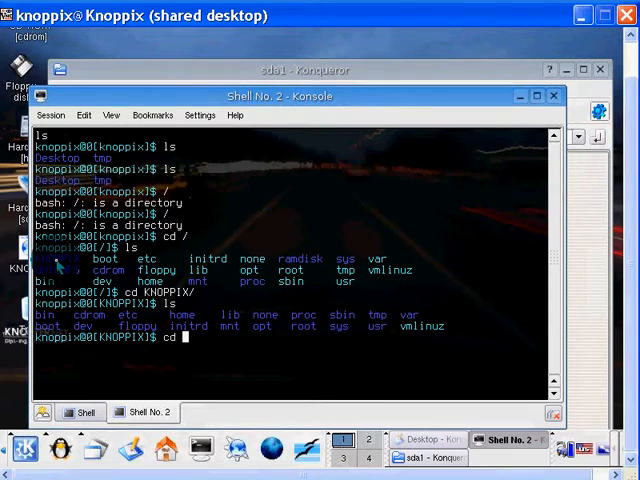
key("Return")
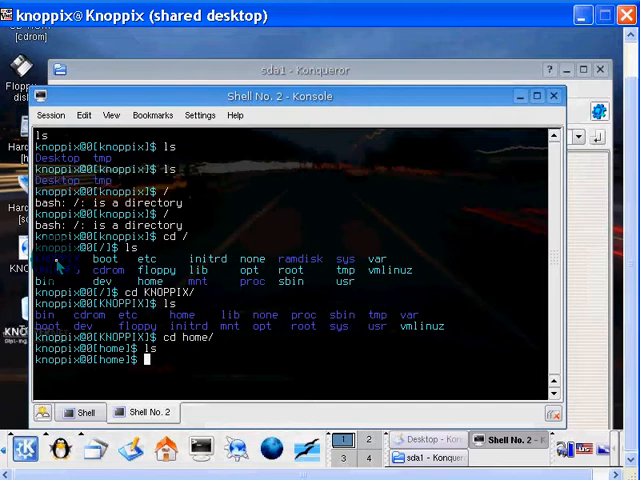
type("ls")
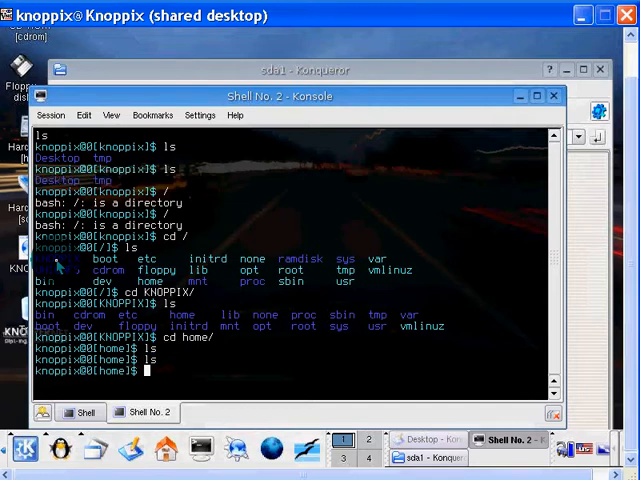
type("cd")
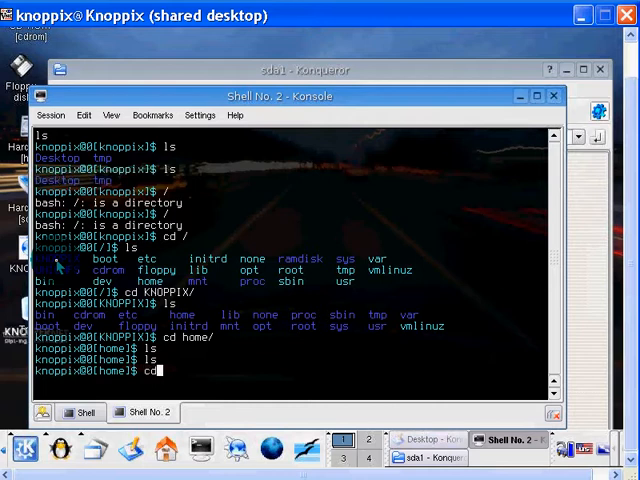
type("cd usr/")
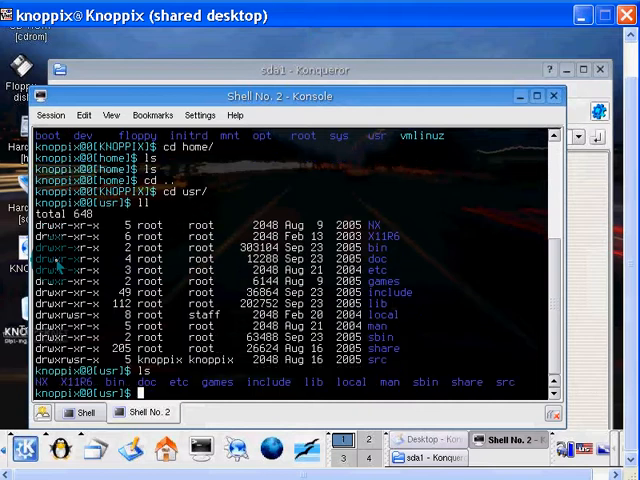
type("cd ..")
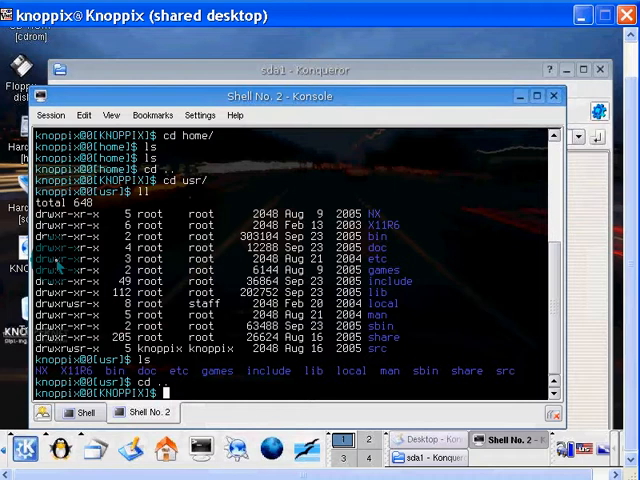
type("ls")
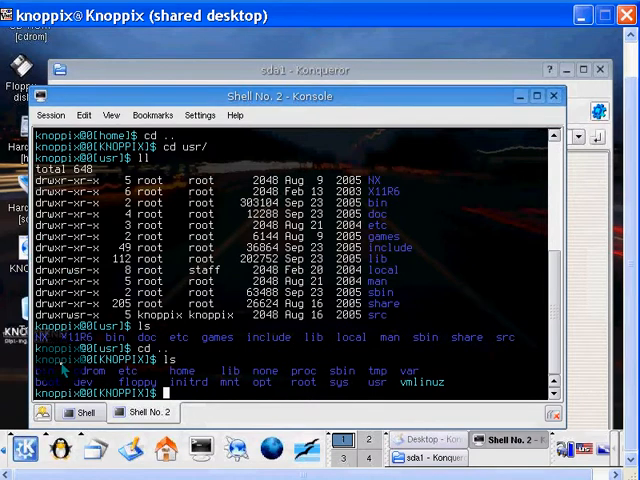
Navigate from / into /home/knoppix, listing Desktop and tmp, and check the path with pwd.
left_click(80, 412)
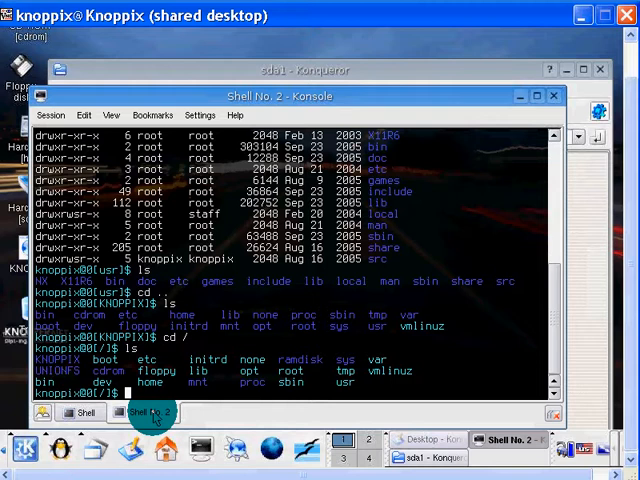
type("cd home")
type("ls")
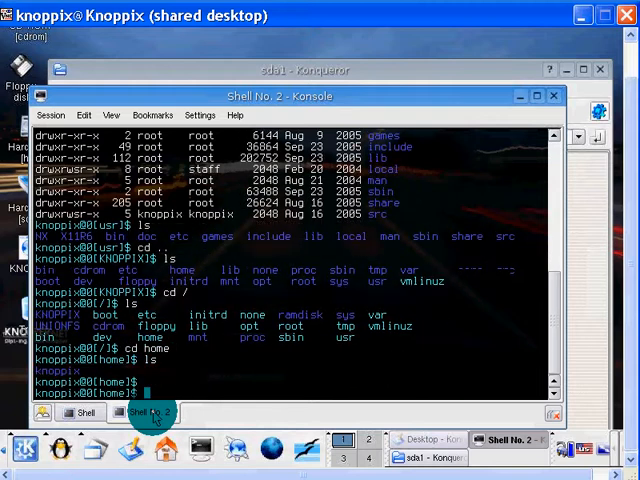
type("cd knoppix/")
type("ls")
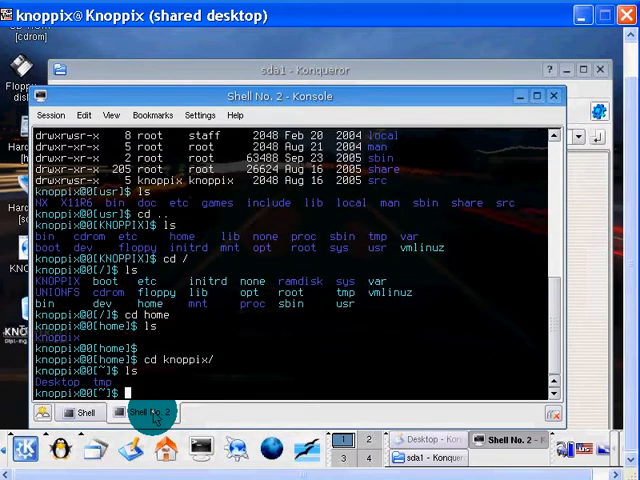
type("pwd")
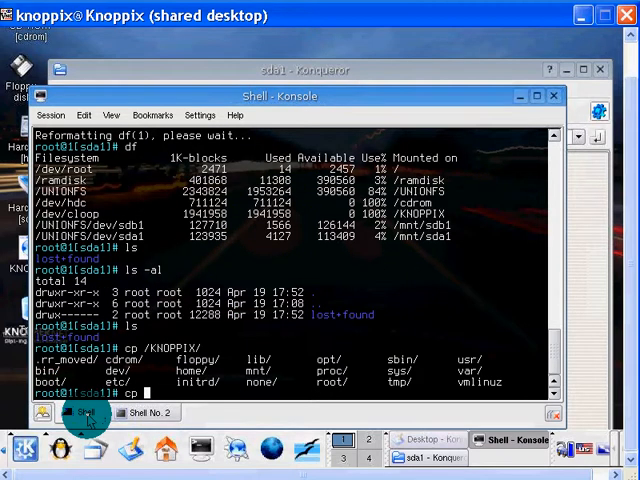
Copy /home/knoppix/Desktop/history.txt into the parent folder (..) with cp.
type("home")
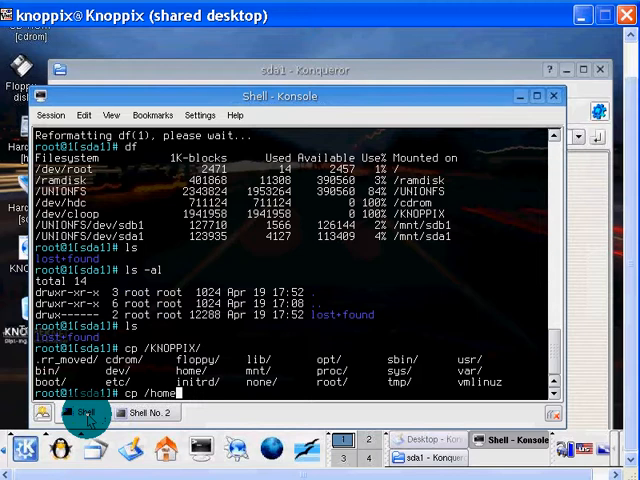
type("knoppix/")
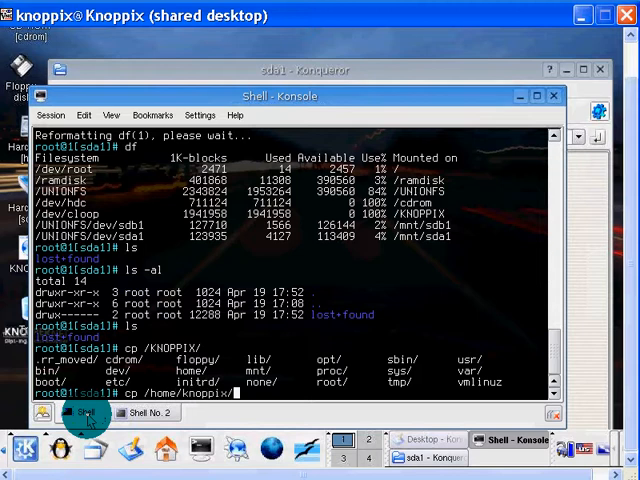
key("Return")
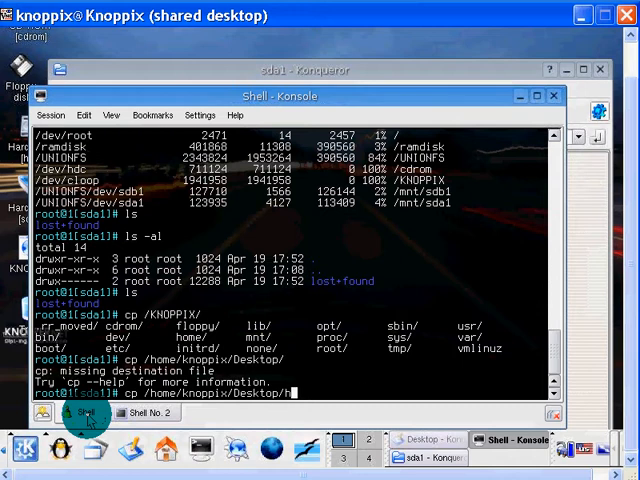
type("istory.txt ..")
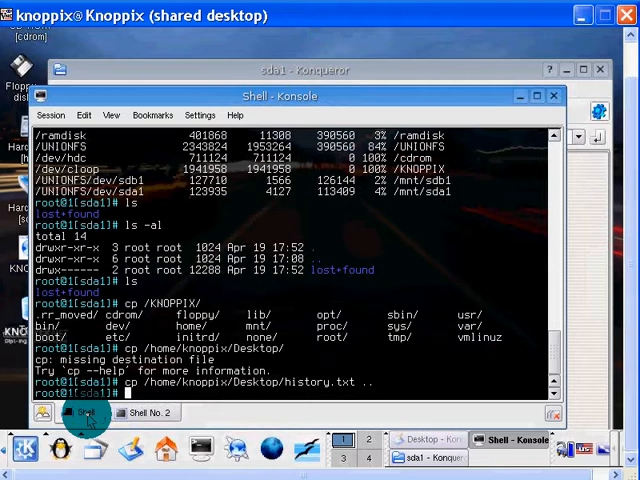
key("Return")
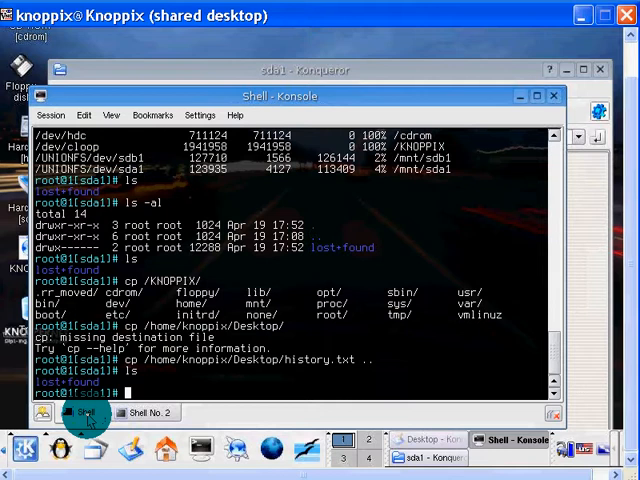
List sda1 (only lost+found), confirm /mnt/sda1 with pwd, and start a copy to /mnt/sda1.
type("ls")
type("cp /home/knoppix/Desktop/history.txt")
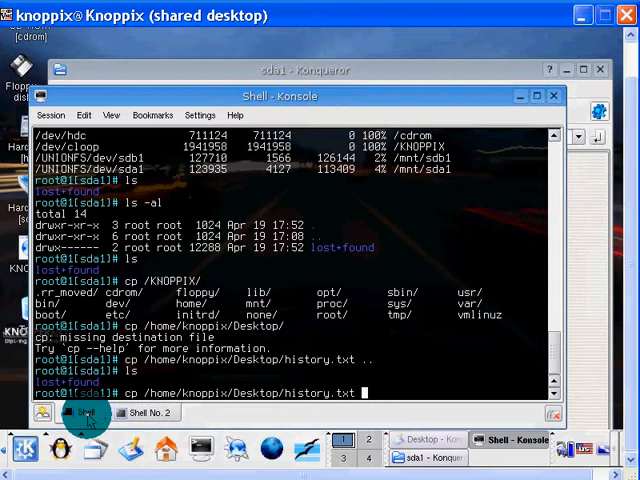
type("pwd")
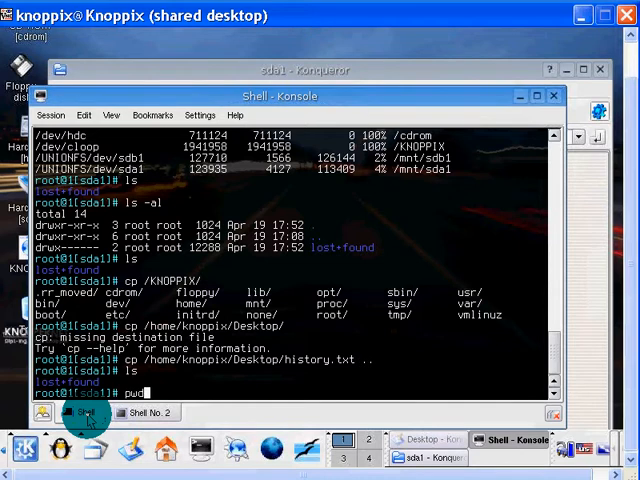
key("Return")
type("cp /home/knoppix/Desktop/history.txt")
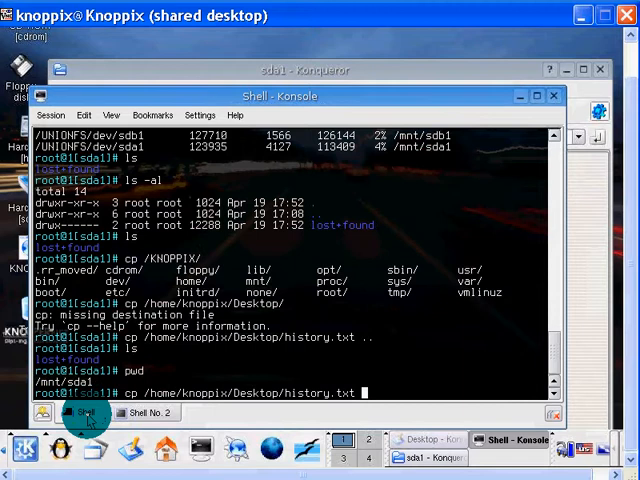
type("/mnt/sda1")
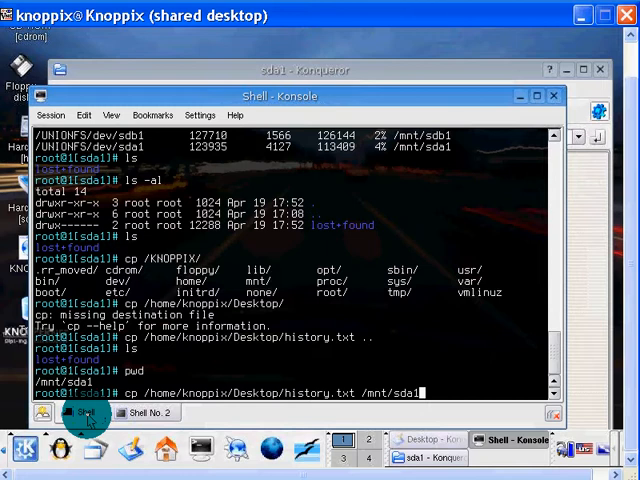
Run the copy to /mnt/sda1 (read-only file system), list /mnt, and retype the copy command.
key("Return")
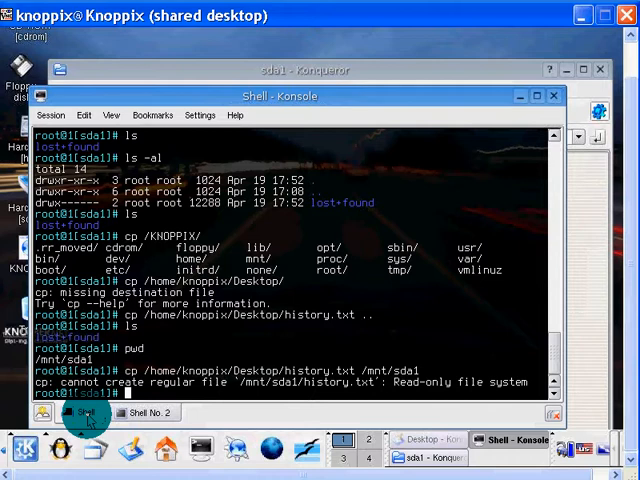
type("cd ..")
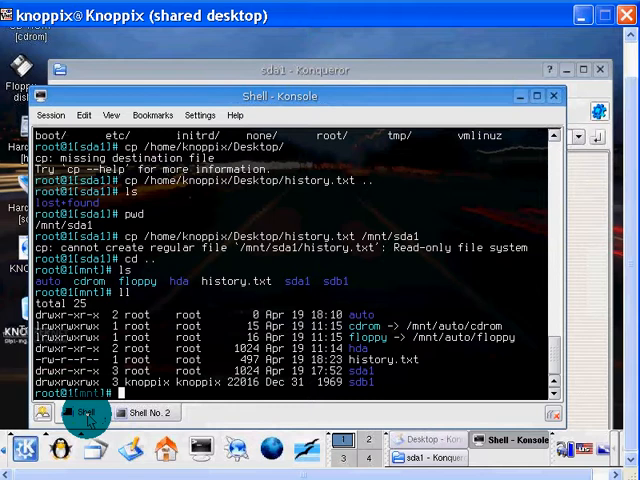
type("ls")
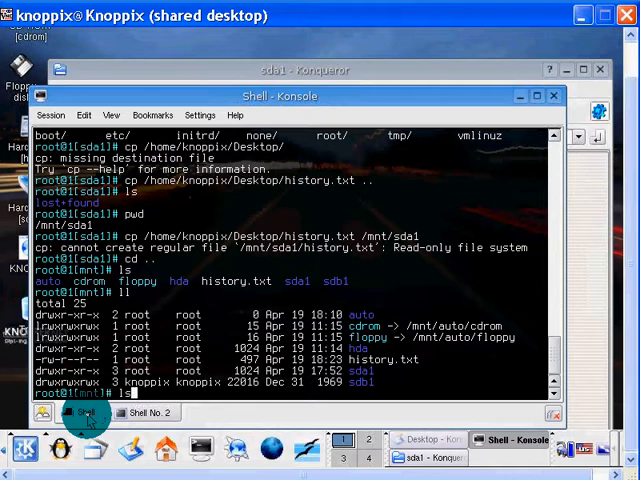
type("cp /home/knoppix/Desktop/history.txt /mnt/sda1")
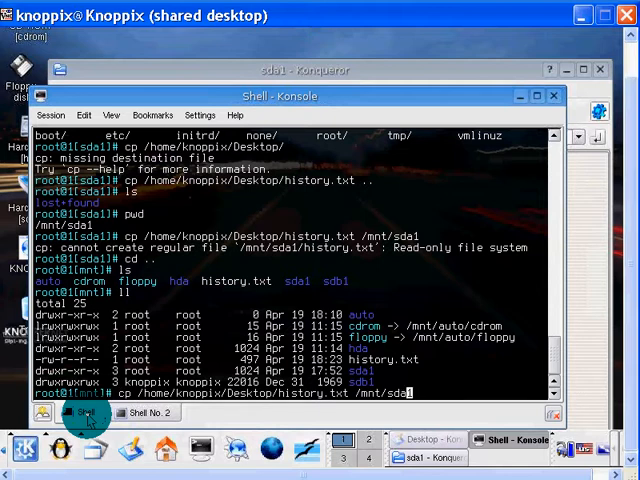
Retry the copy to /mnt/sdb1, then show and copy the history output for Notepad.
key("Return")
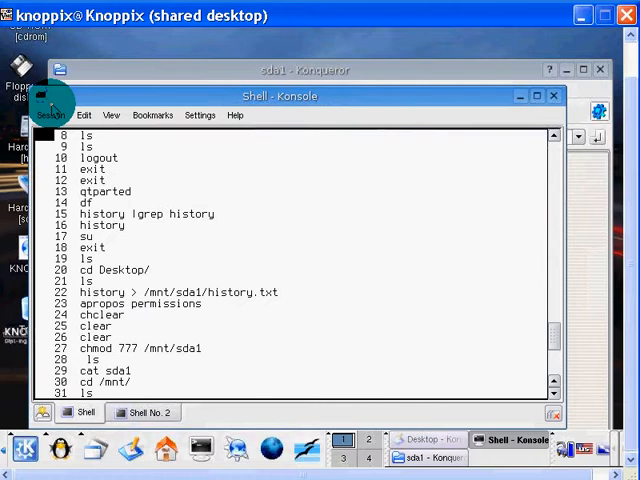
key("Return")
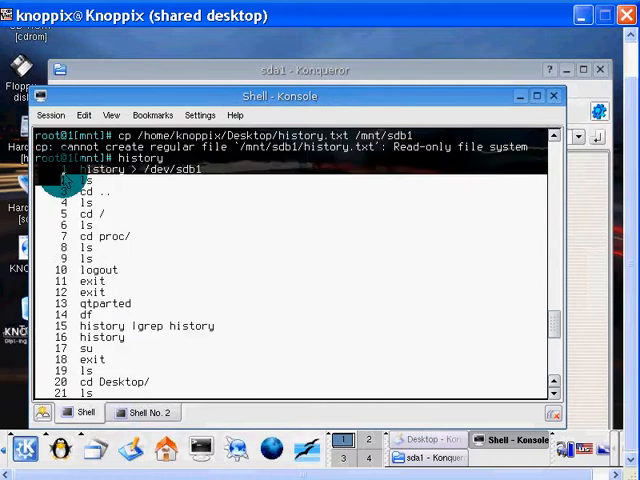
right_click(80, 175)
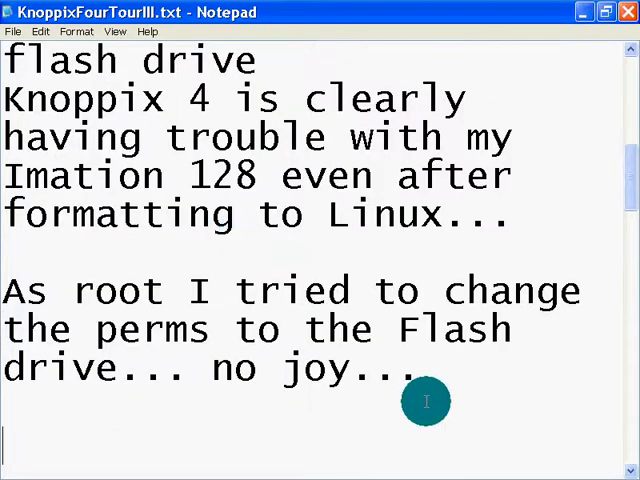
scroll("down", 3)
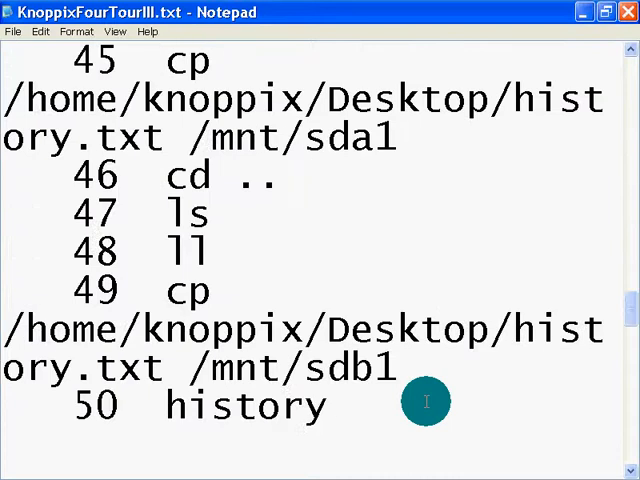